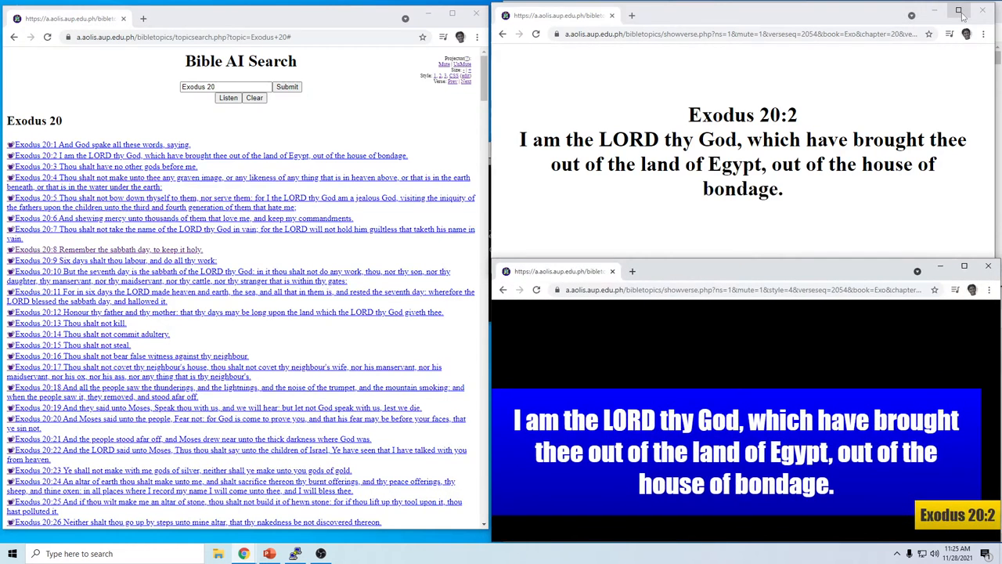
Step: Send Exodus 20:7 to both the full-screen and lower-thirds verse windows
left_click(958, 14)
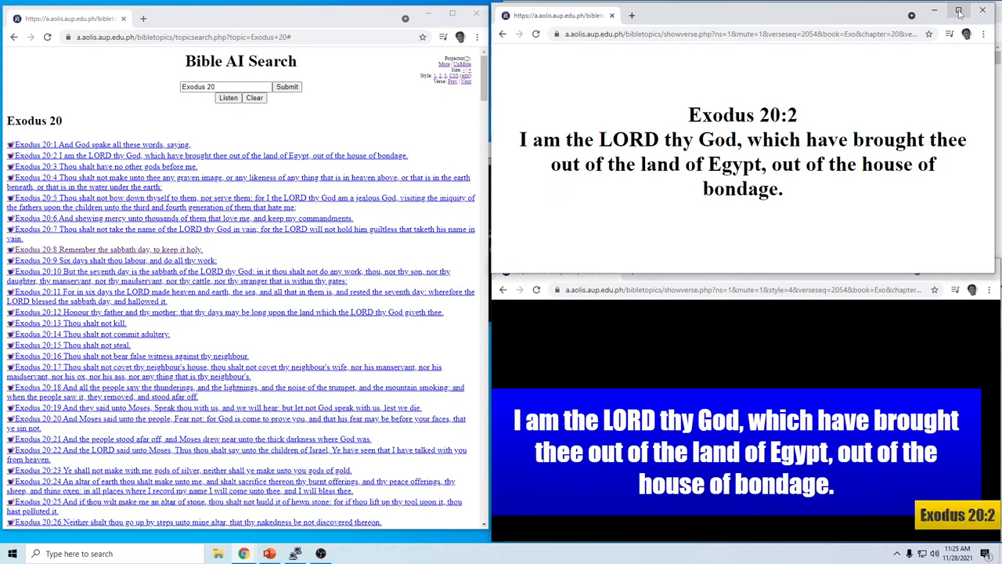
mouse_move(958, 11)
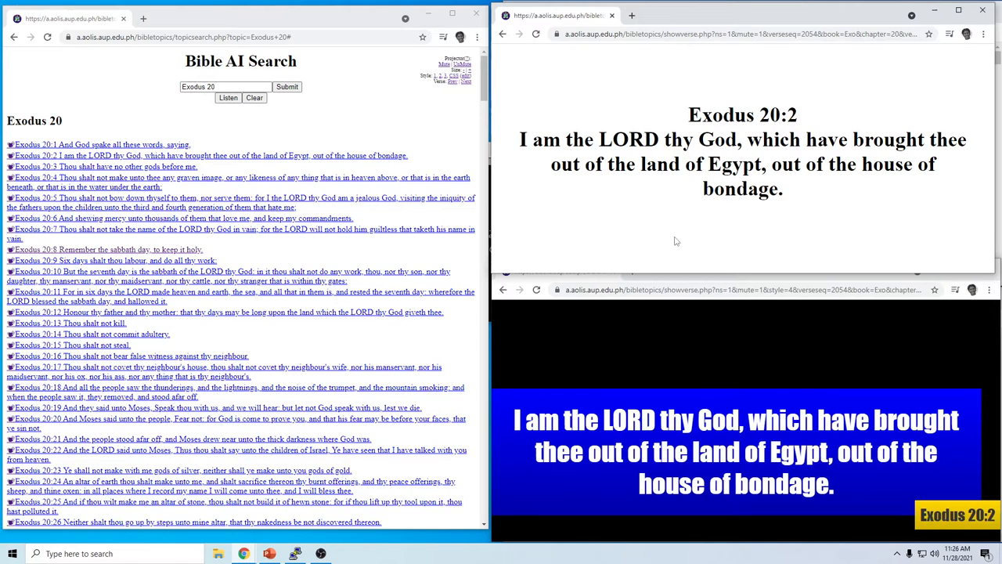
mouse_move(755, 368)
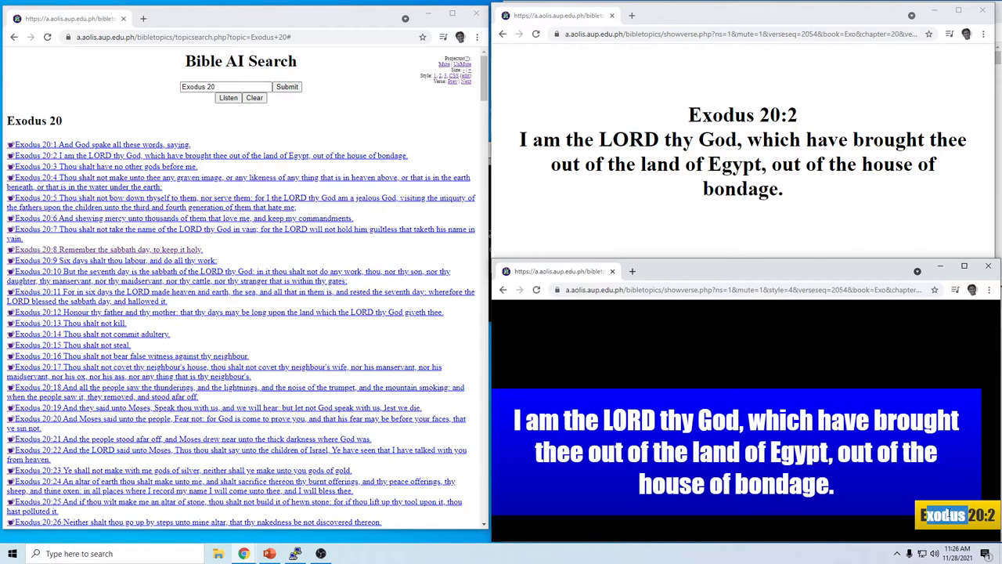
left_click_drag(695, 165, 759, 188)
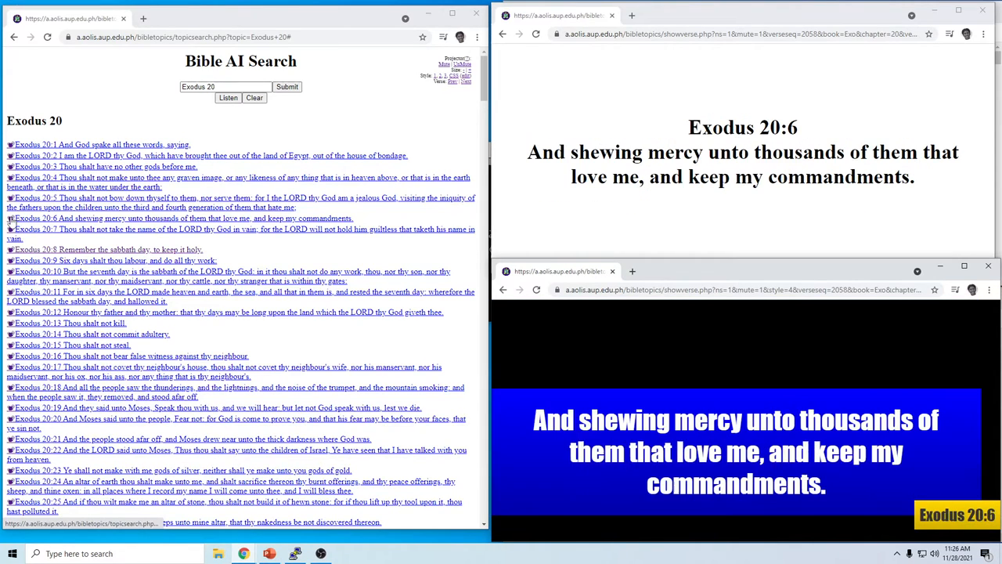
left_click(34, 229)
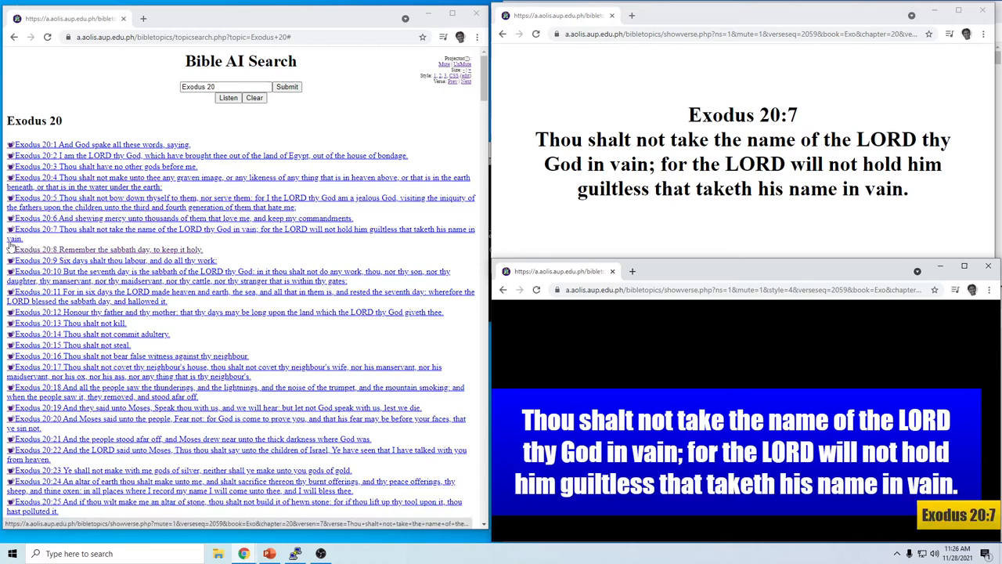